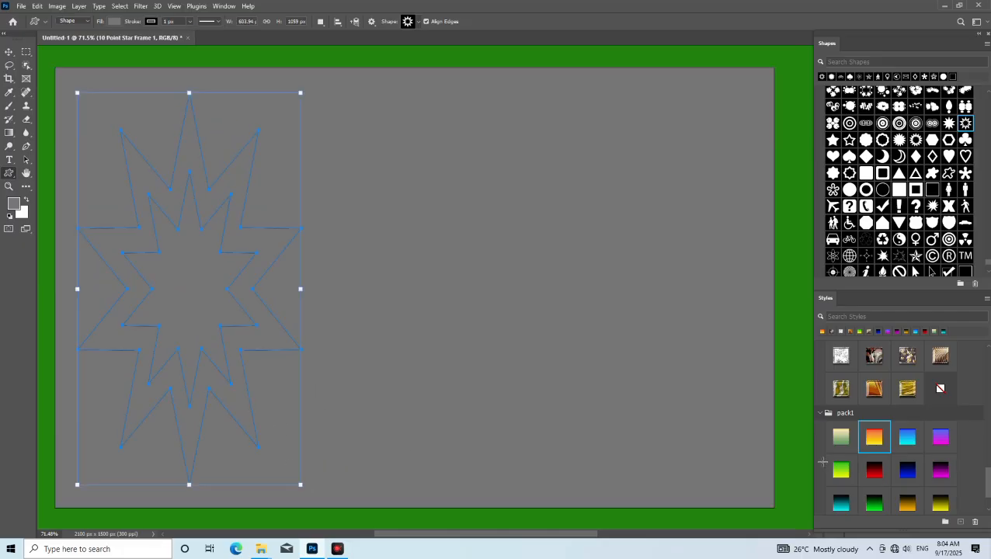
Apply the gold textured swatch from the Styles panel to the 10-point star layer.
left_click(841, 388)
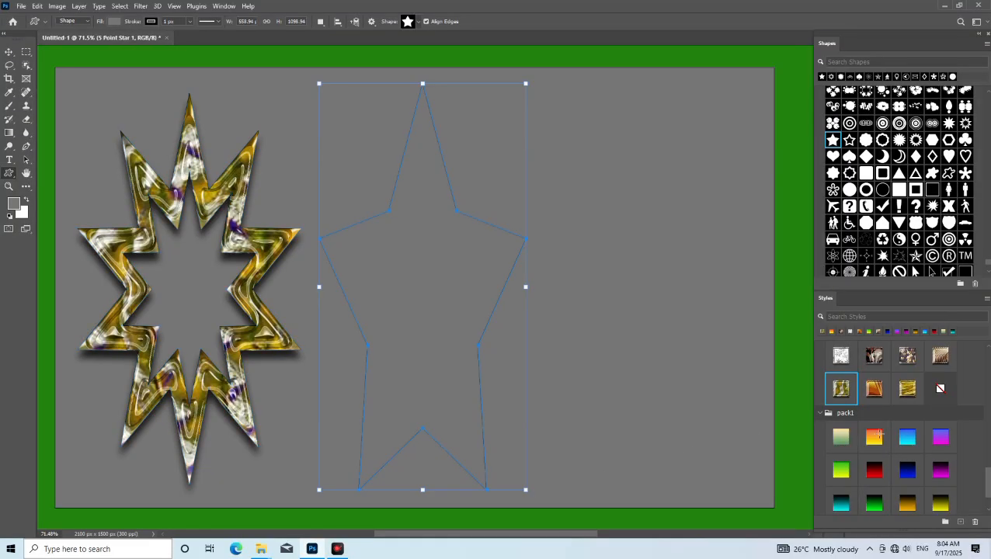
Apply the blue gradient style from the pack1 Styles group to the 5-point star.
left_click(907, 436)
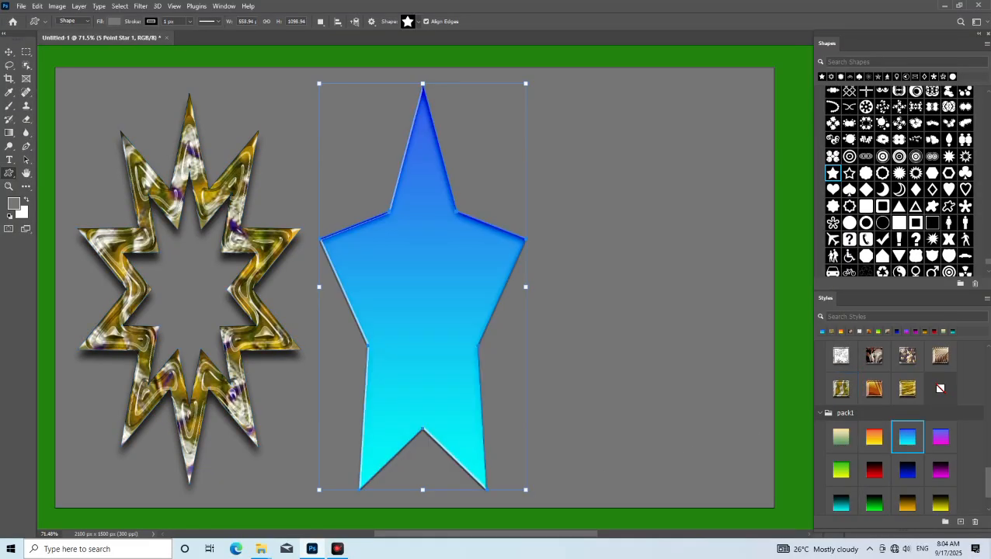
scroll("down", 3)
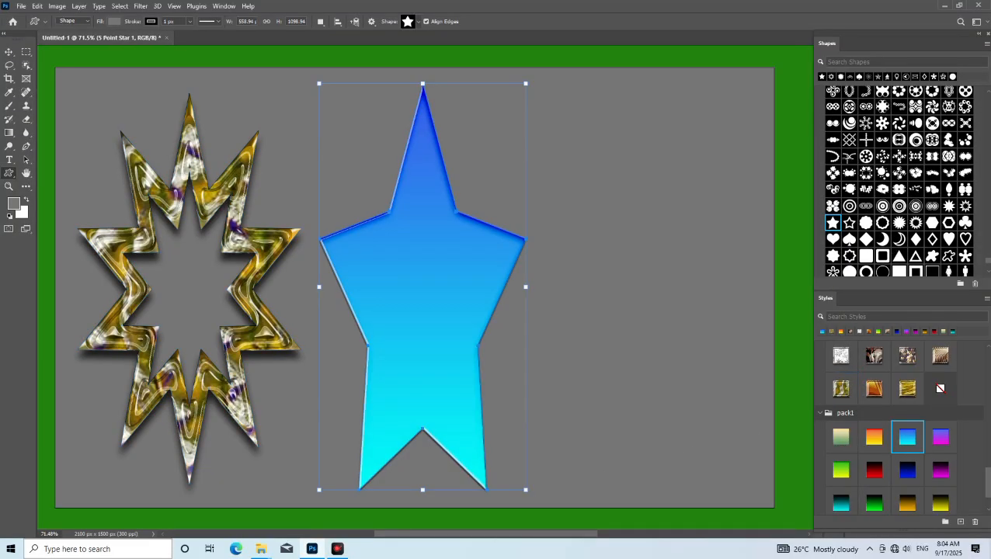